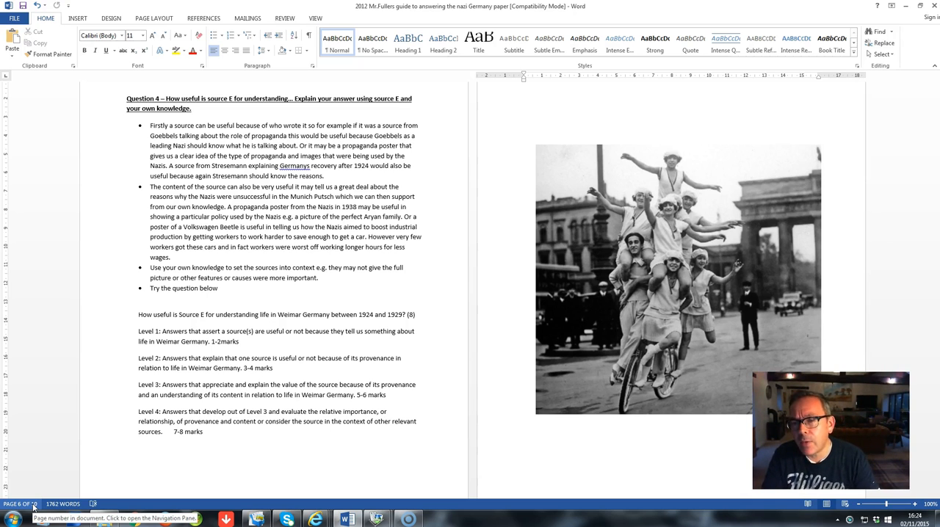
# Zoom the student's handwritten answer in Windows Photo Viewer until the text is readable
pyautogui.click(523, 114)
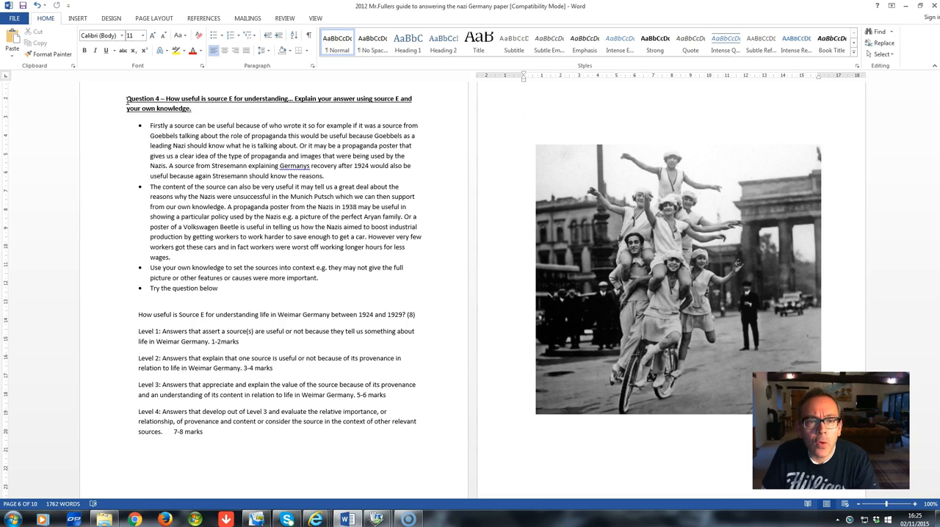
pyautogui.click(523, 115)
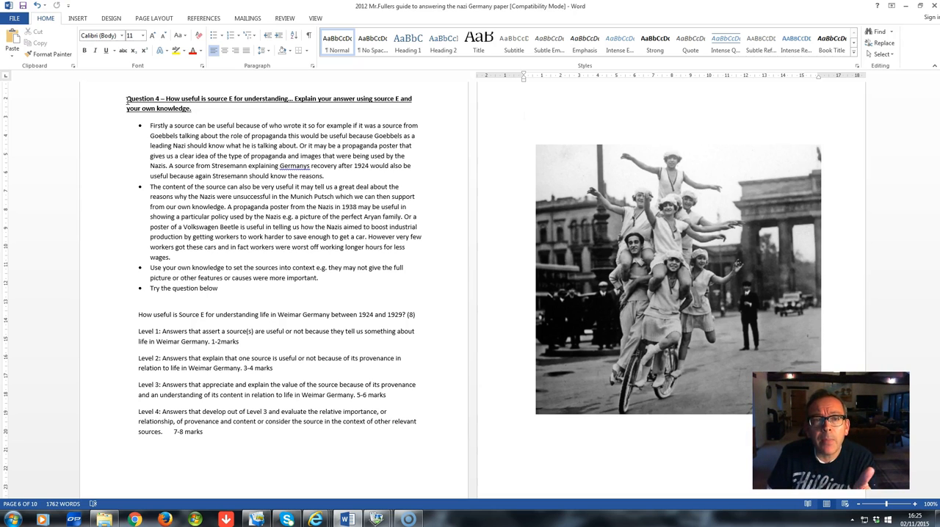
pyautogui.click(523, 114)
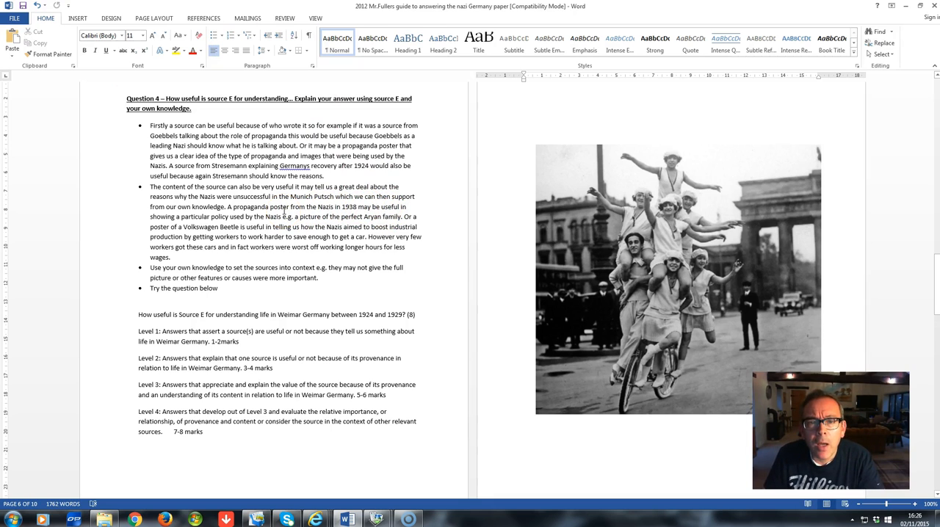
pyautogui.click(523, 116)
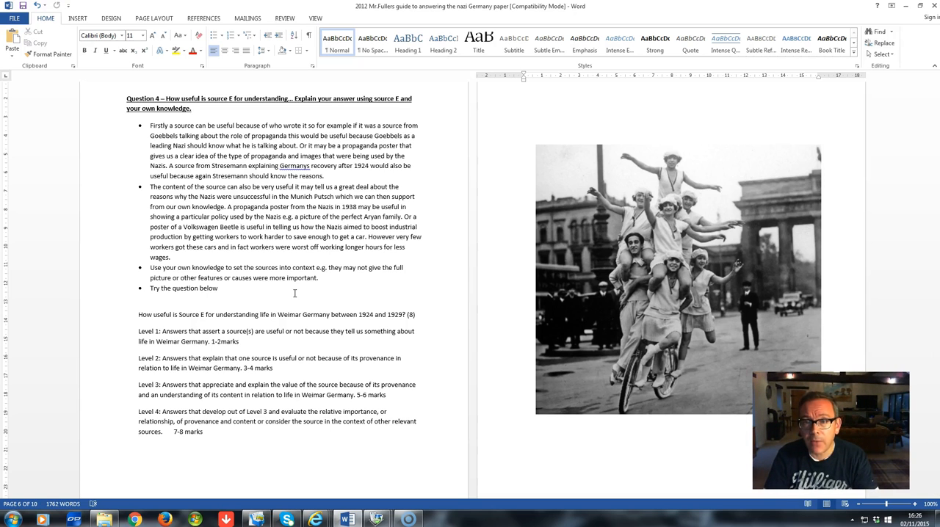
pyautogui.click(523, 114)
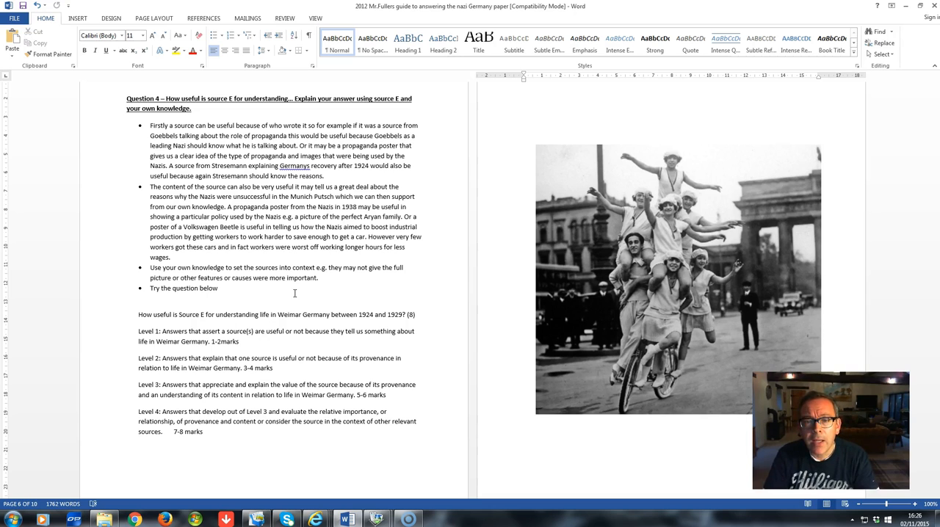
pyautogui.click(523, 116)
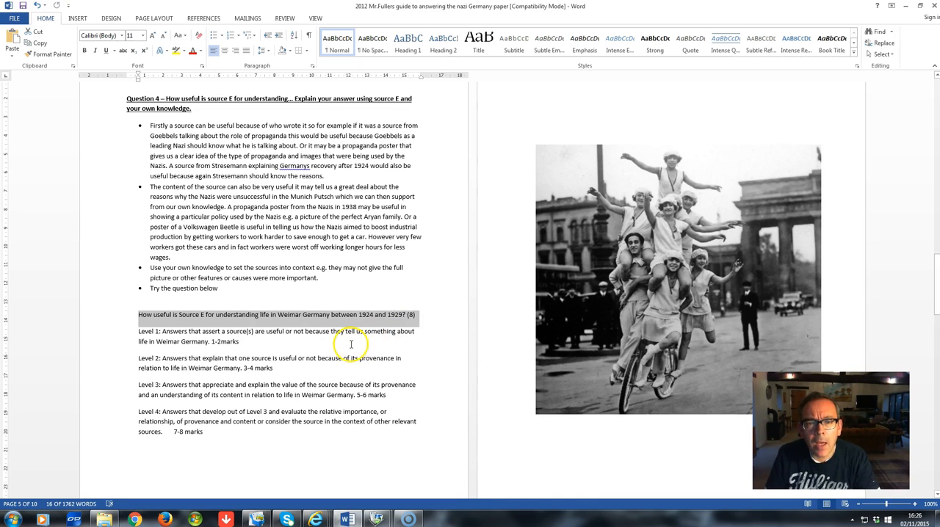
# Bring the paragraph beginning 'However, Source E only shows one location' into view
pyautogui.click(350, 344)
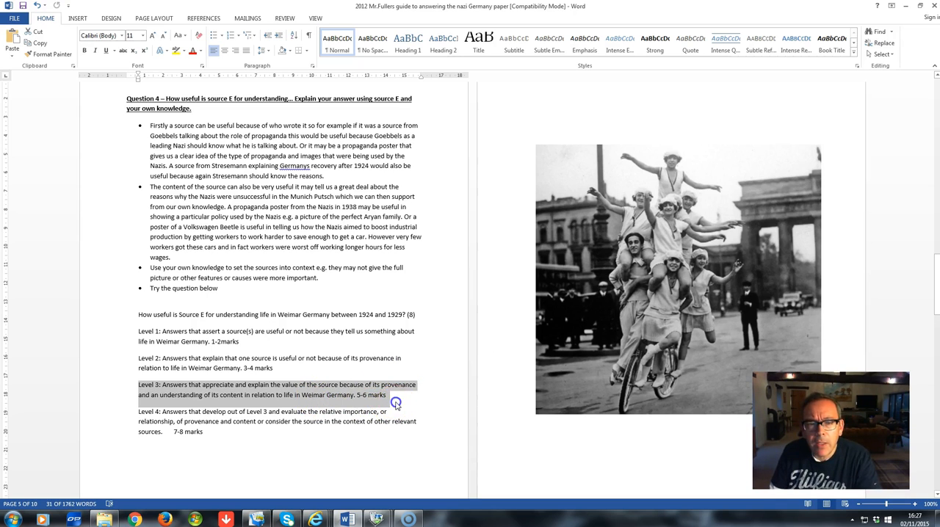
pyautogui.click(396, 403)
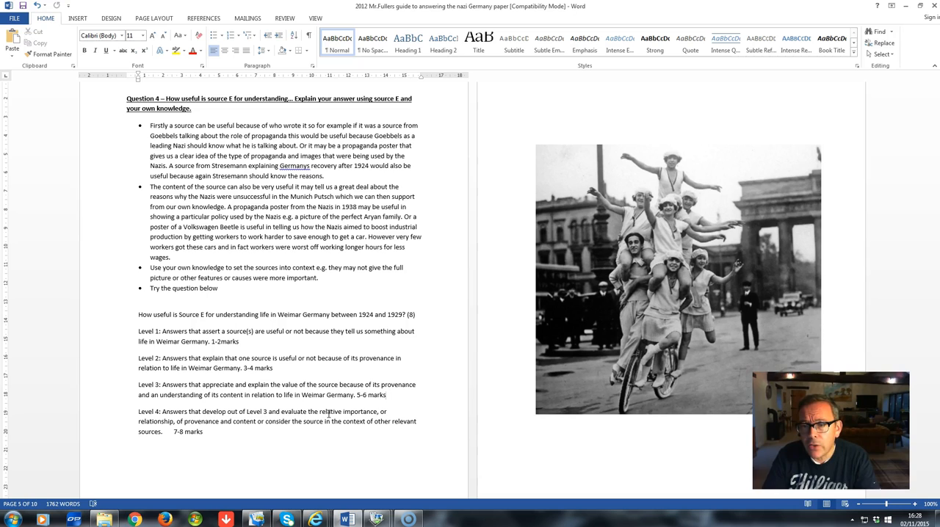
pyautogui.click(388, 395)
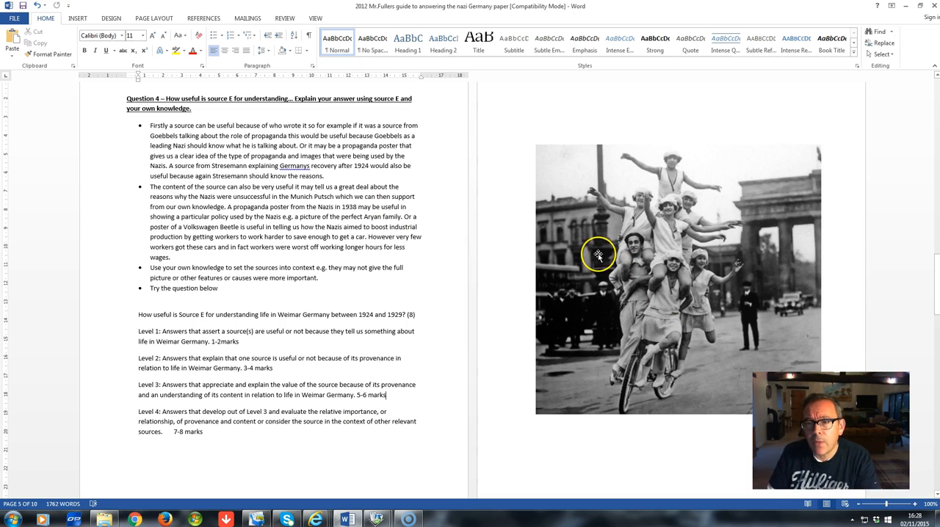
pyautogui.moveTo(608, 291)
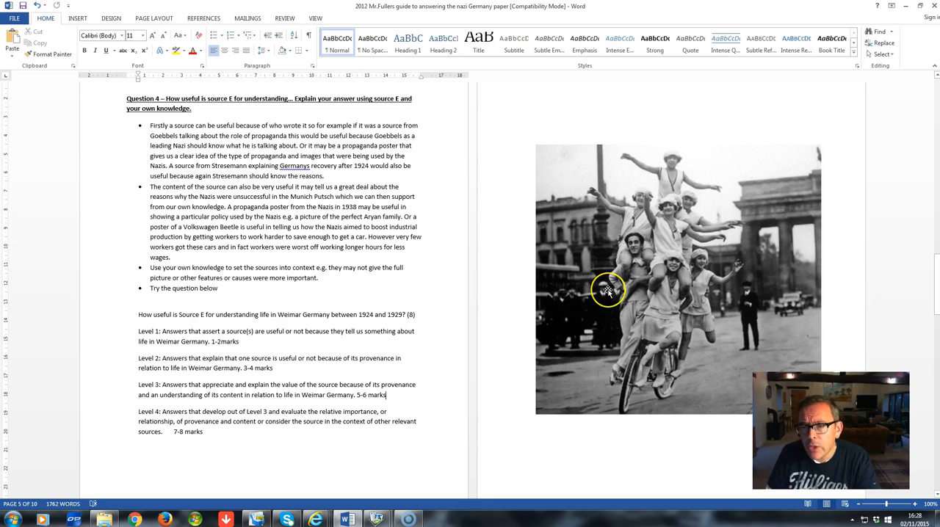
pyautogui.moveTo(608, 291)
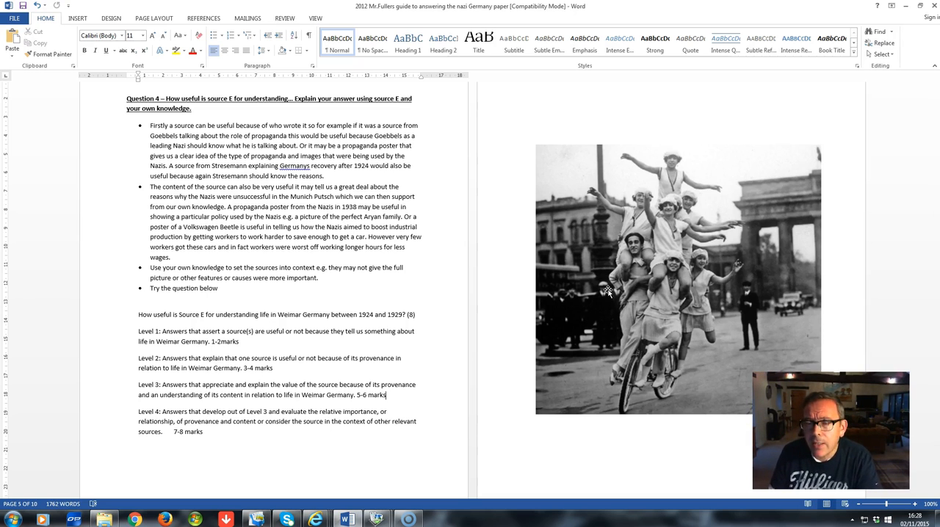
pyautogui.moveTo(617, 319)
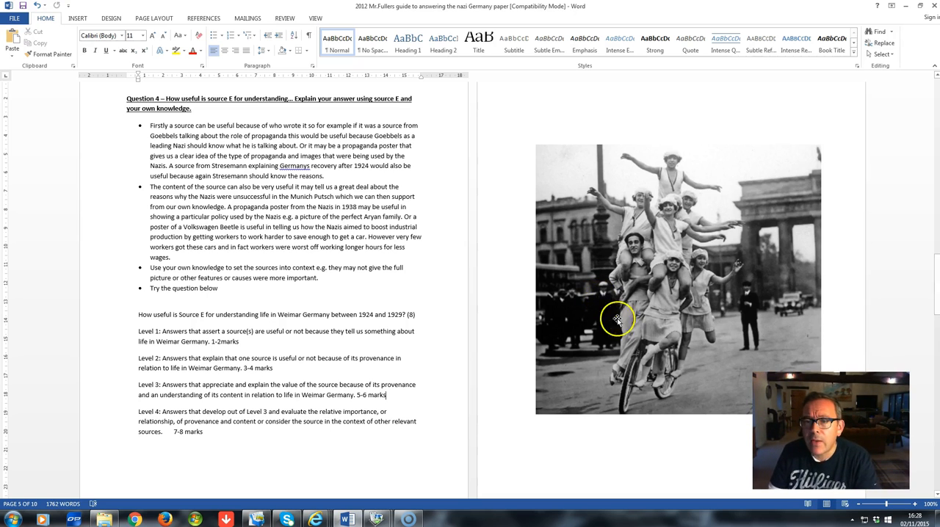
pyautogui.moveTo(608, 345)
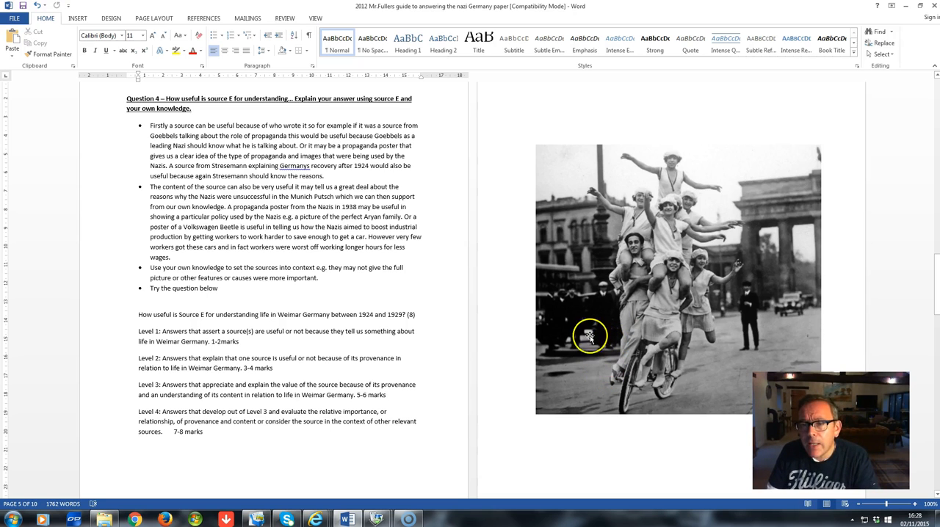
pyautogui.moveTo(587, 326)
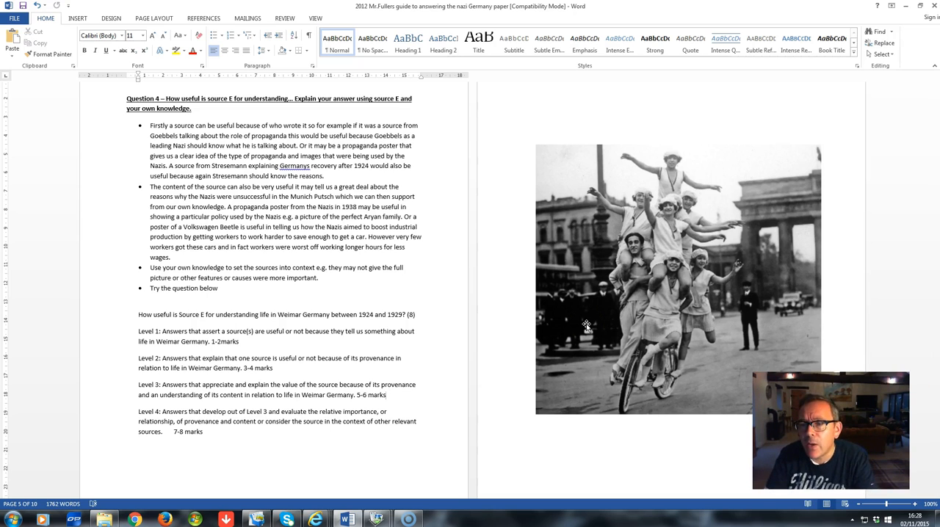
pyautogui.moveTo(746, 297)
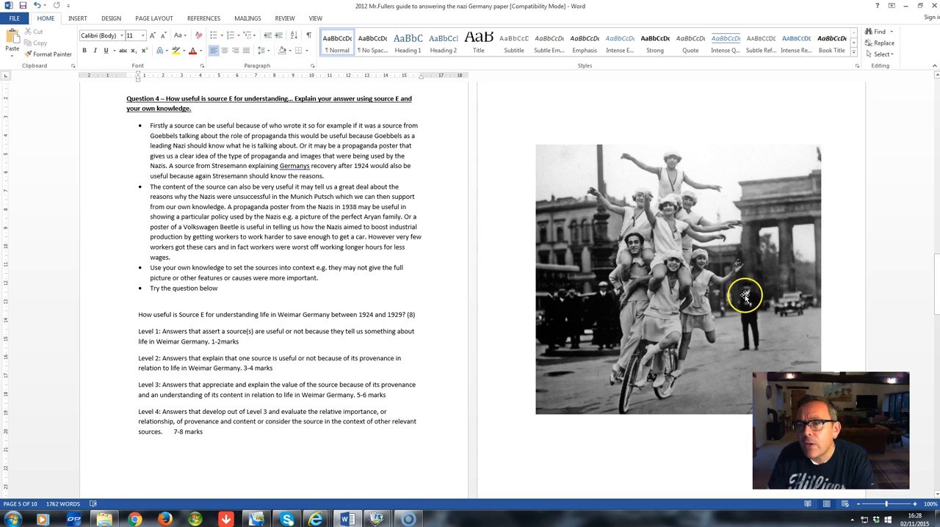
pyautogui.moveTo(799, 300)
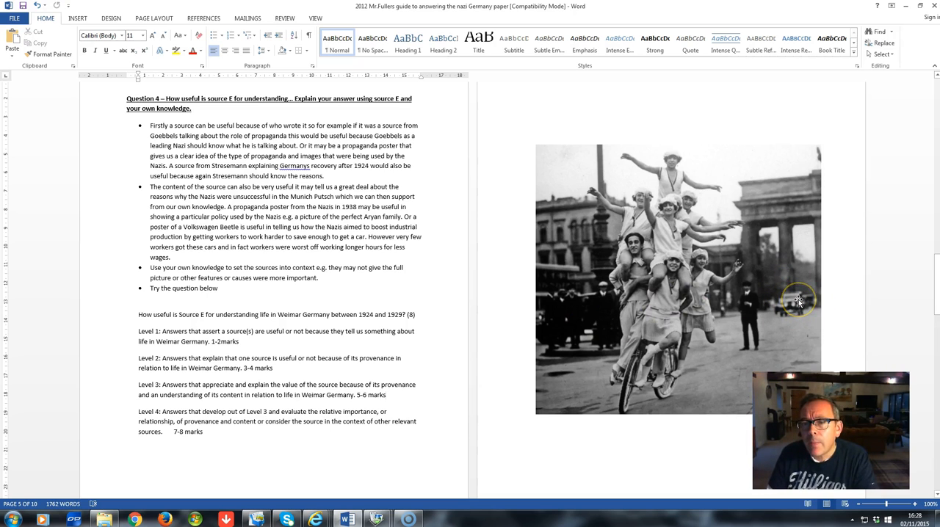
pyautogui.moveTo(691, 357)
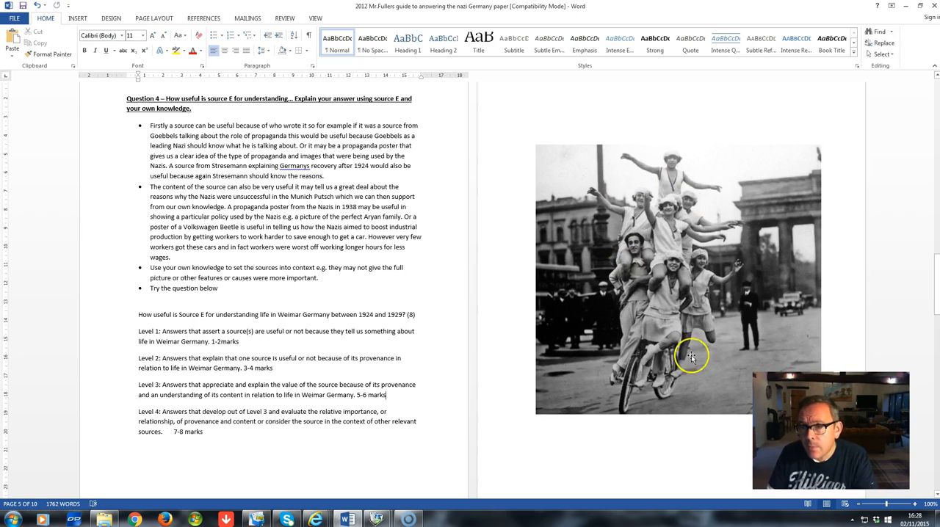
pyautogui.moveTo(668, 202)
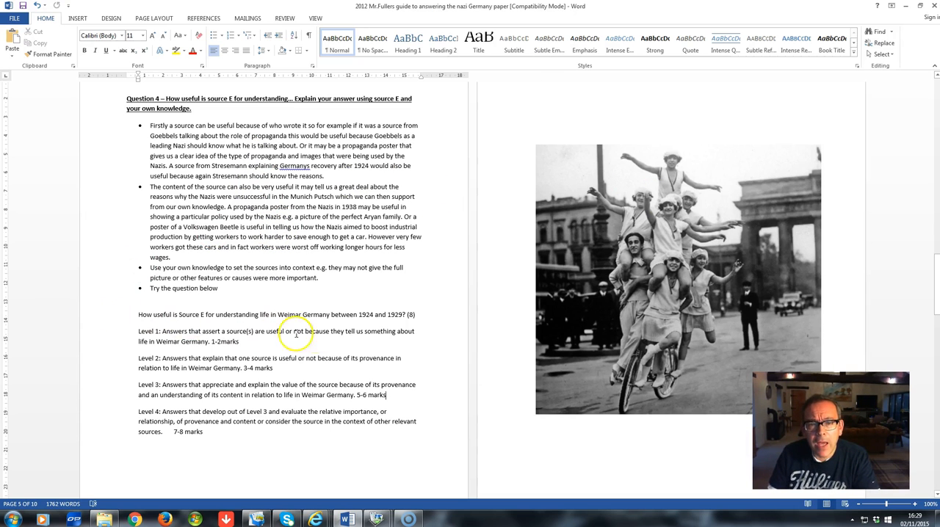
pyautogui.moveTo(233, 443)
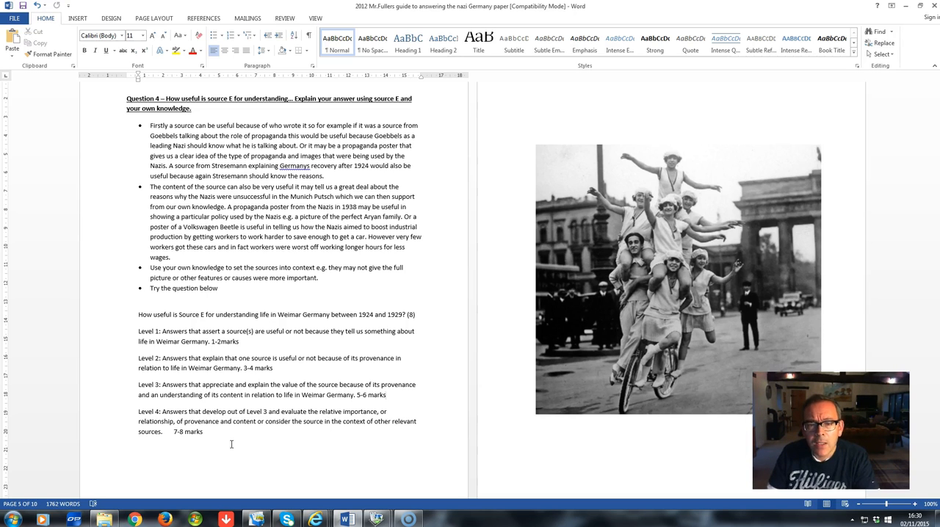
pyautogui.moveTo(316, 464)
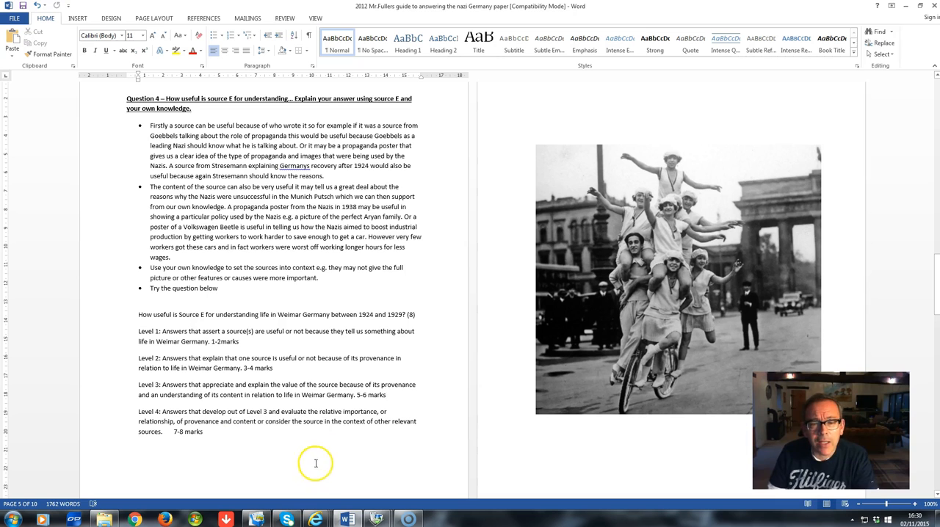
pyautogui.moveTo(347, 521)
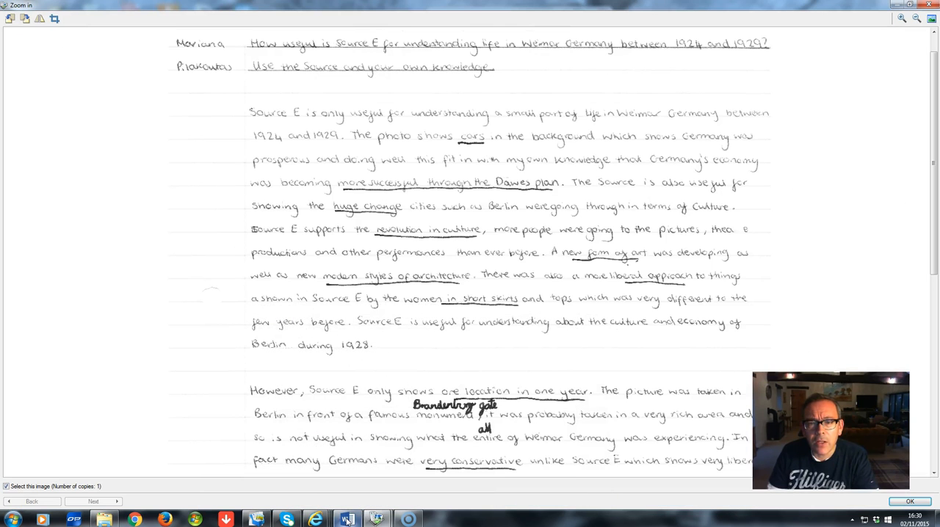
pyautogui.moveTo(169, 247)
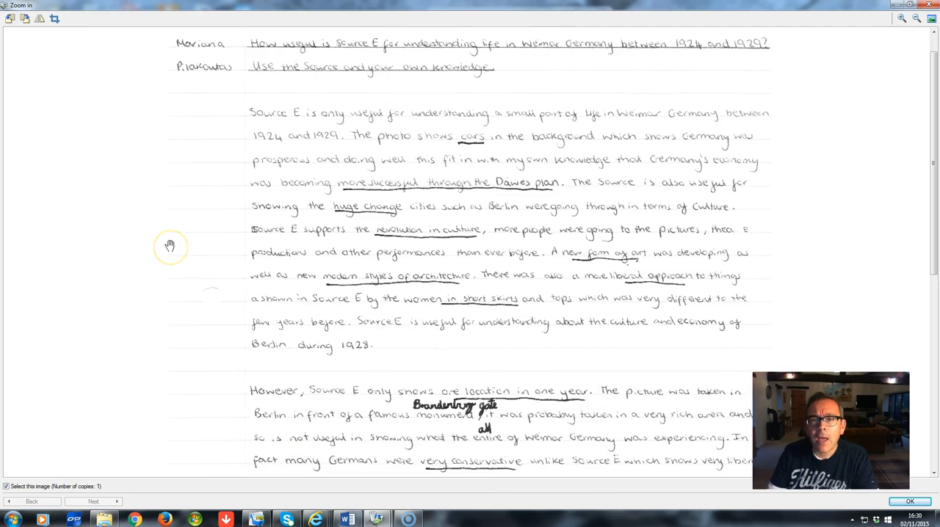
pyautogui.moveTo(169, 245)
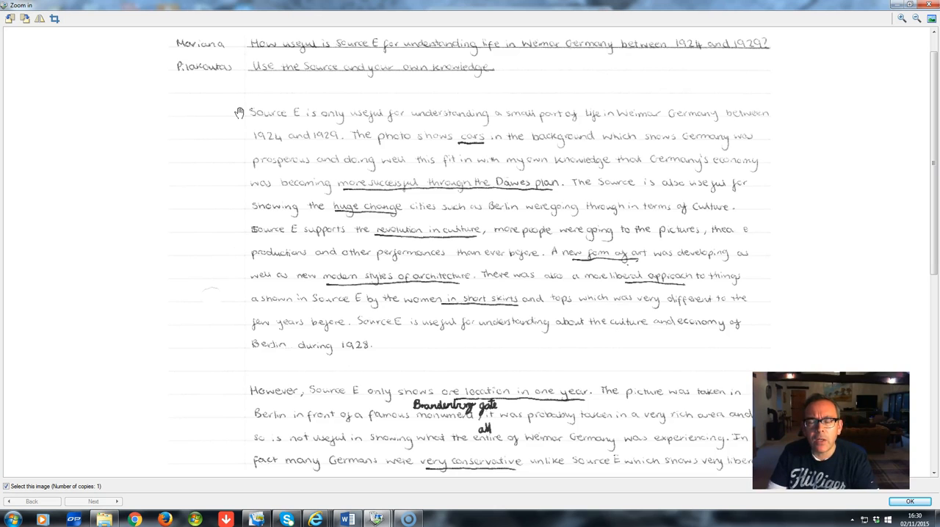
pyautogui.moveTo(268, 121)
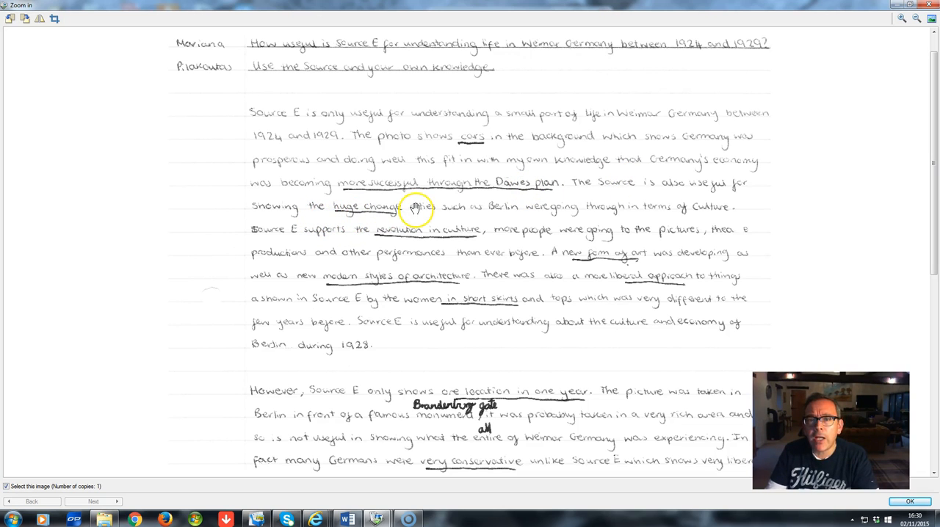
pyautogui.moveTo(647, 212)
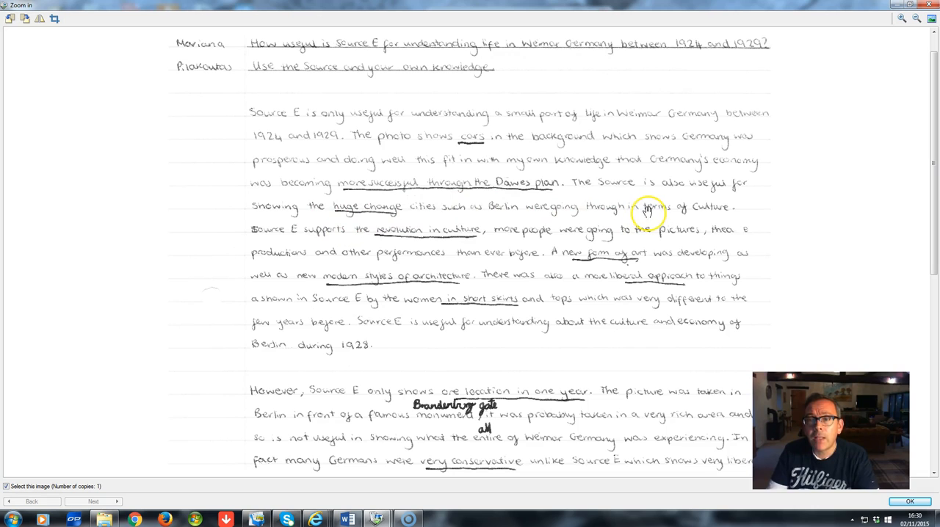
pyautogui.moveTo(345, 249)
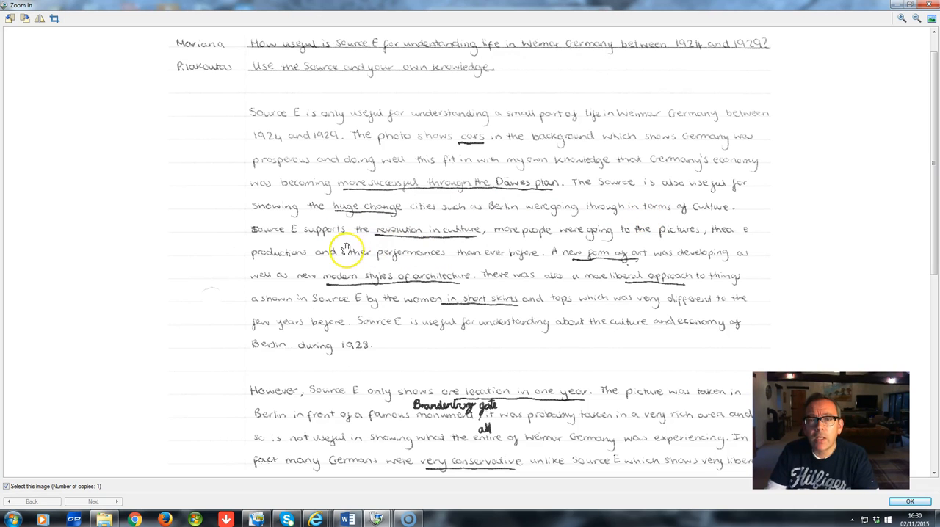
pyautogui.moveTo(429, 237)
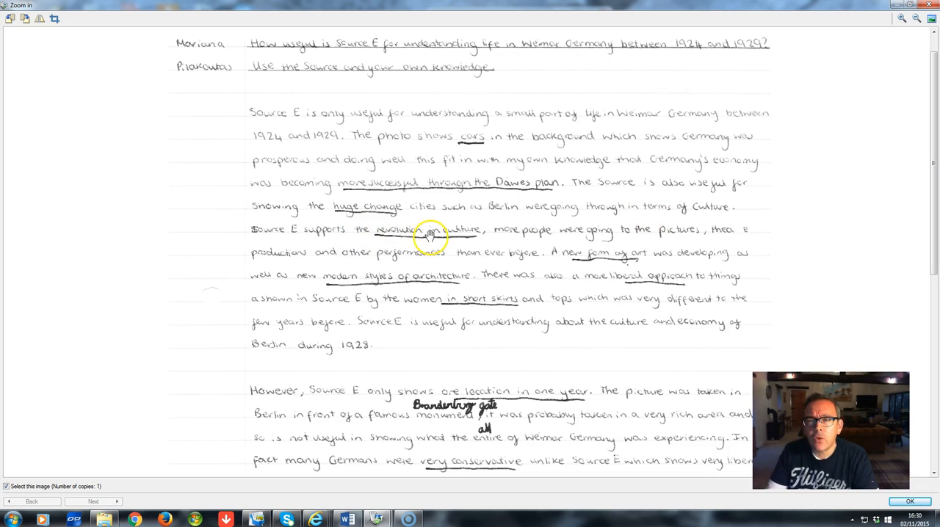
pyautogui.moveTo(562, 235)
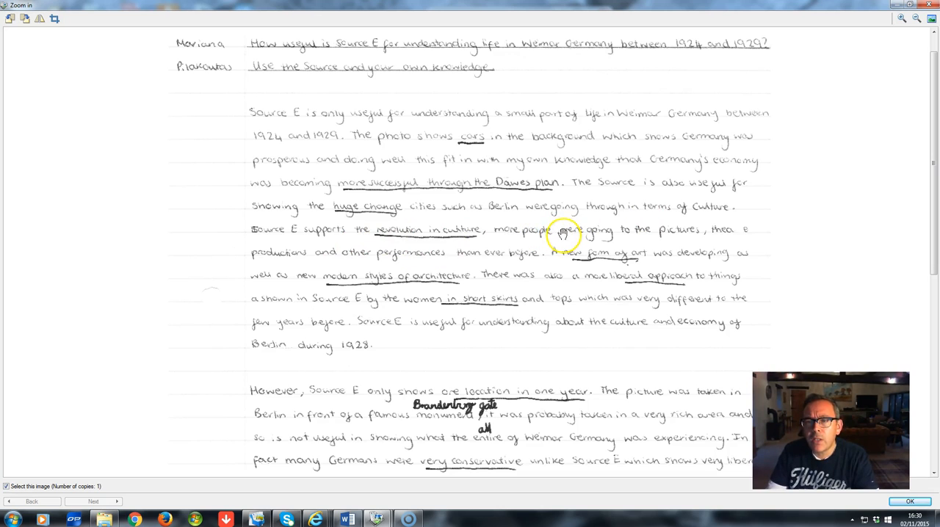
pyautogui.moveTo(402, 259)
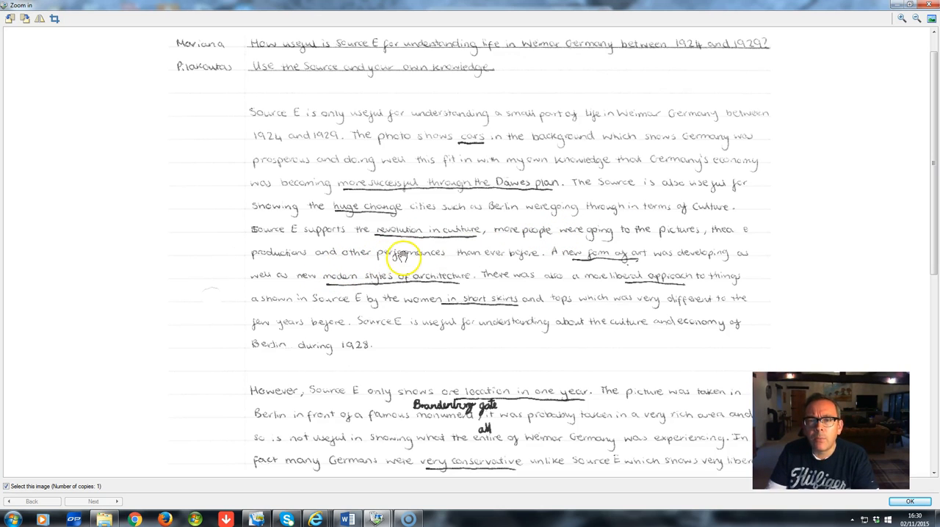
pyautogui.moveTo(517, 256)
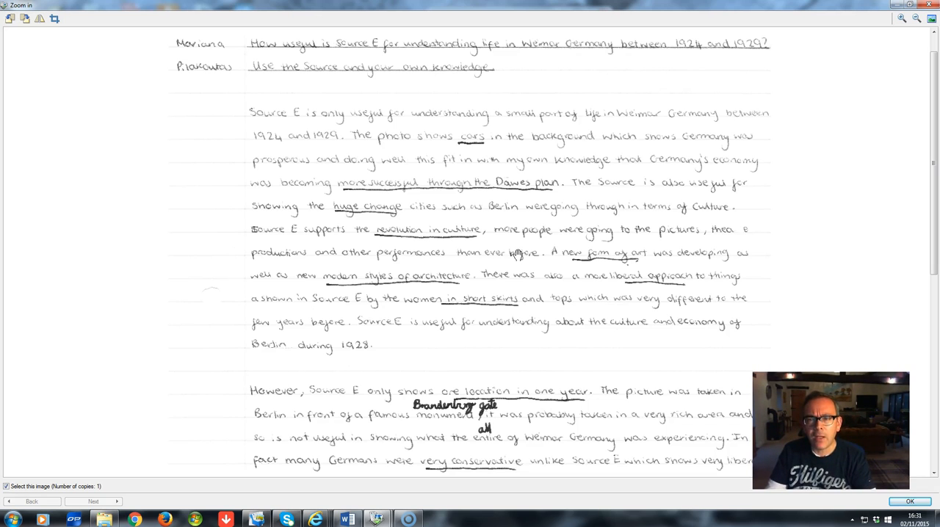
pyautogui.click(566, 261)
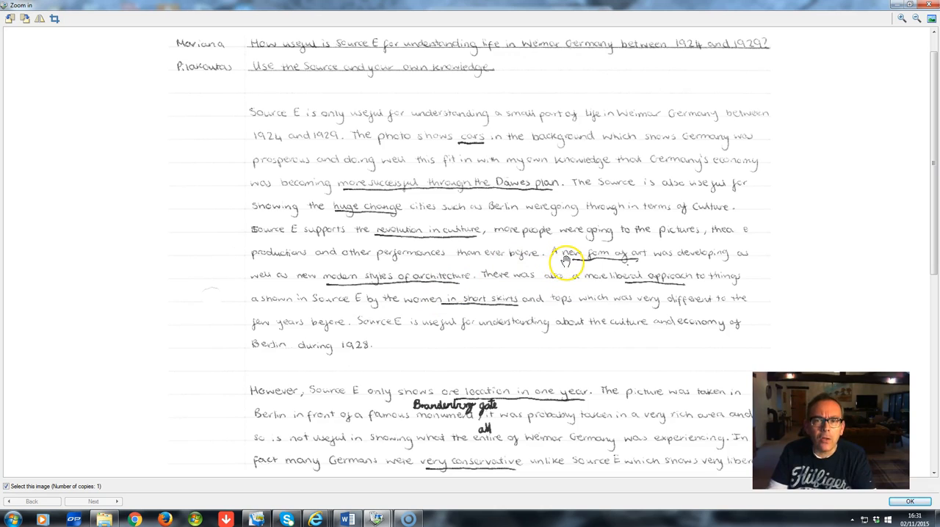
pyautogui.moveTo(320, 282)
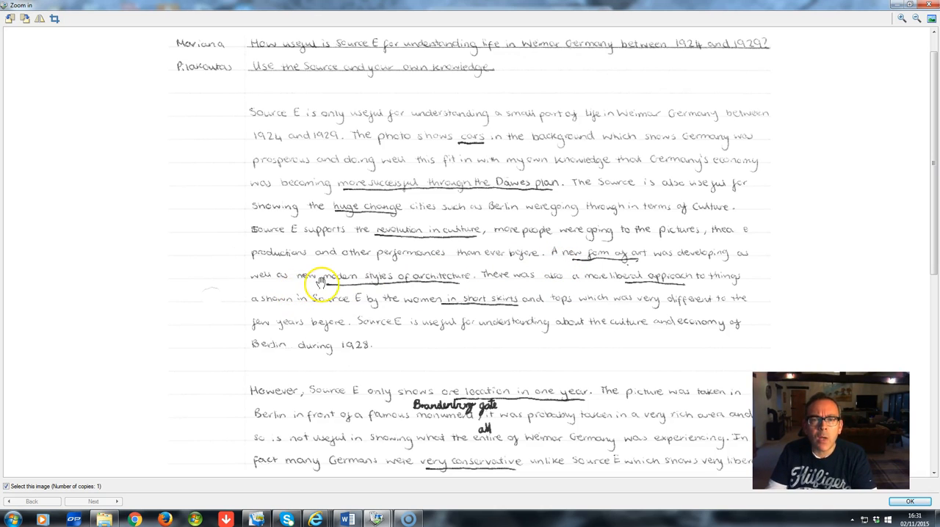
pyautogui.moveTo(444, 277)
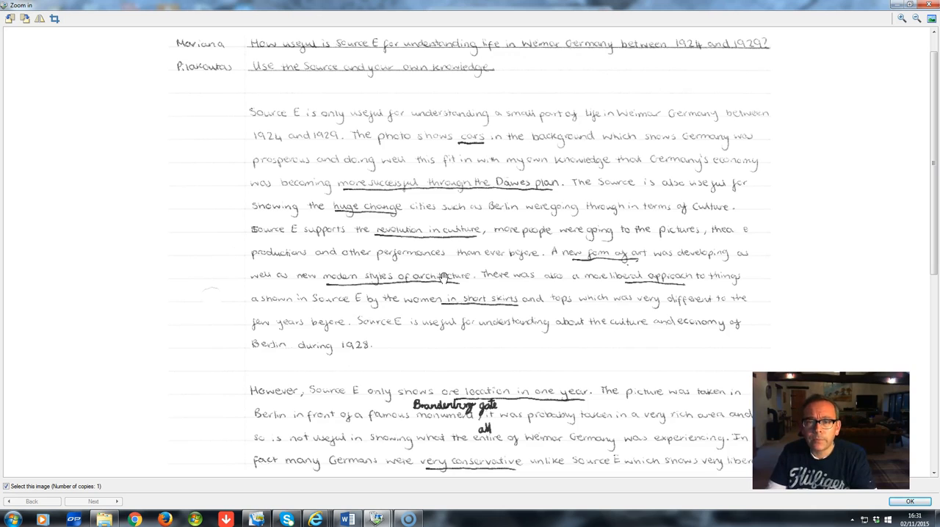
pyautogui.moveTo(476, 277)
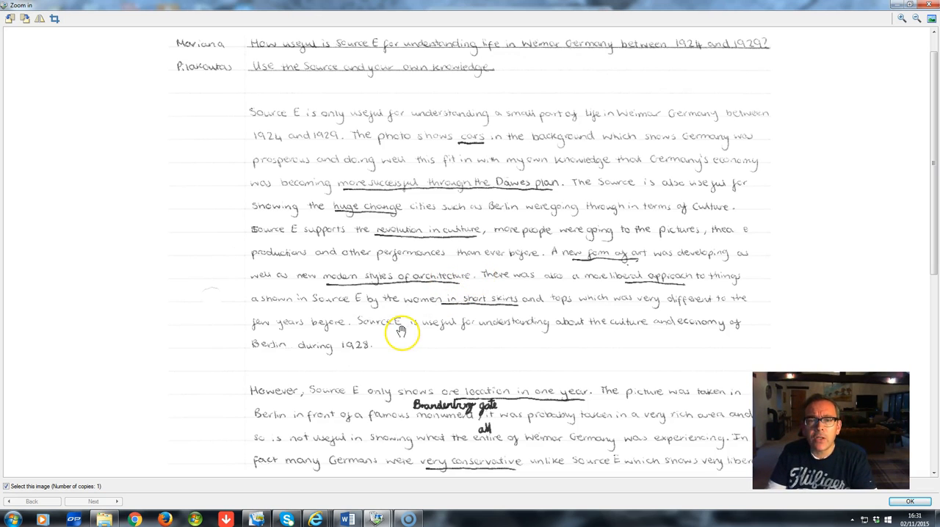
pyautogui.moveTo(404, 338)
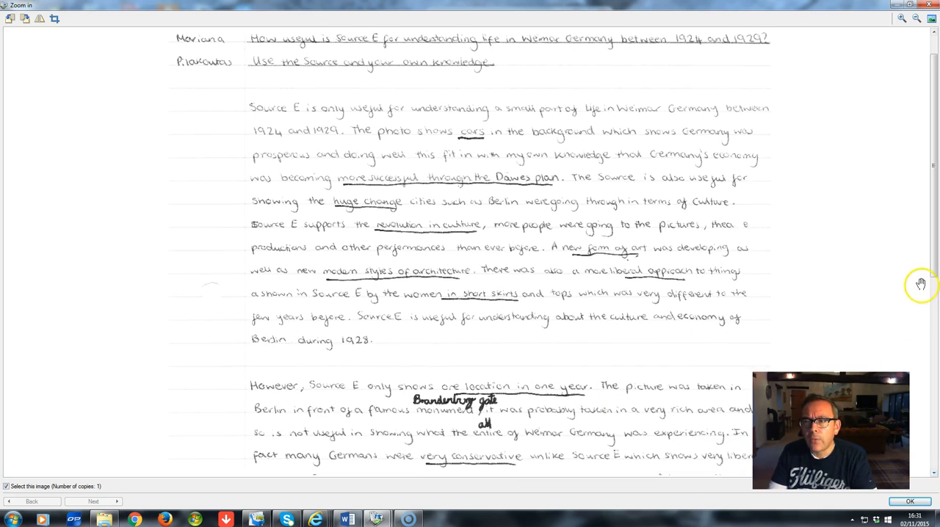
pyautogui.scroll(-3)
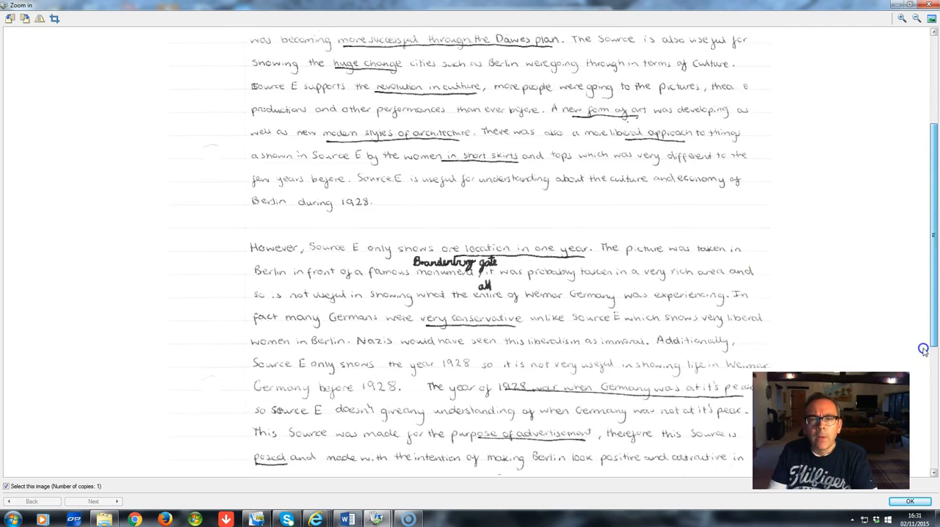
pyautogui.scroll(-3)
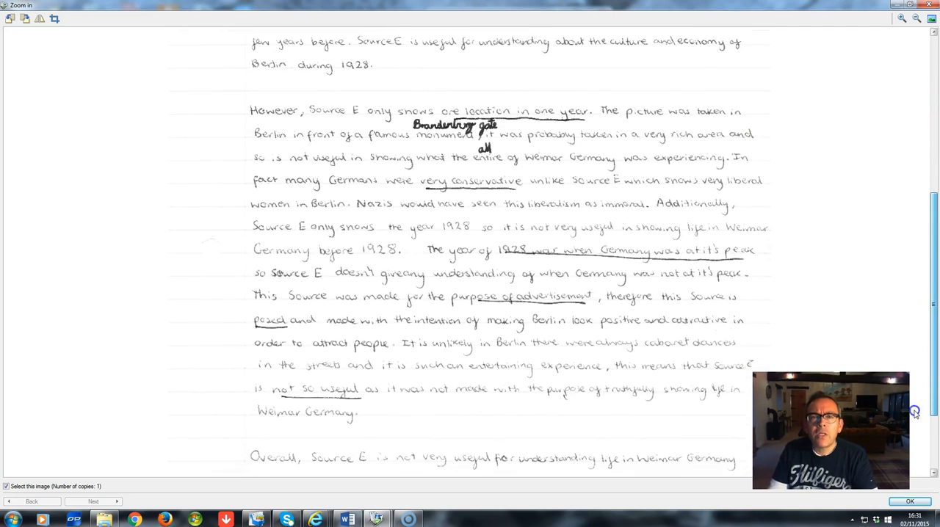
pyautogui.scroll(-3)
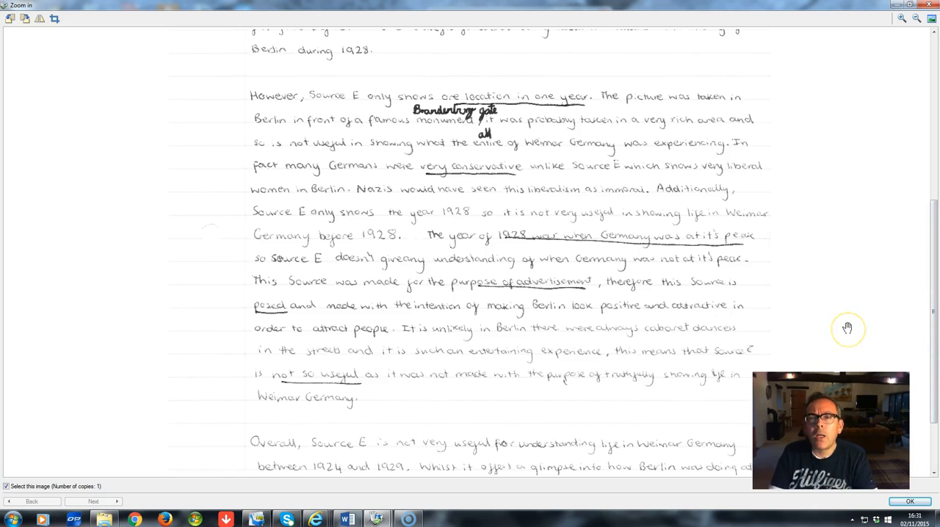
pyautogui.moveTo(846, 328)
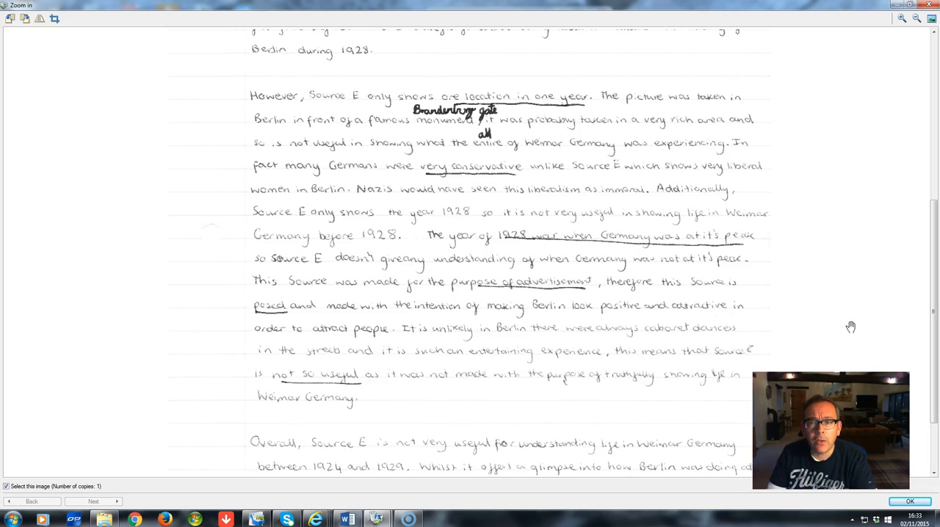
pyautogui.click(508, 239)
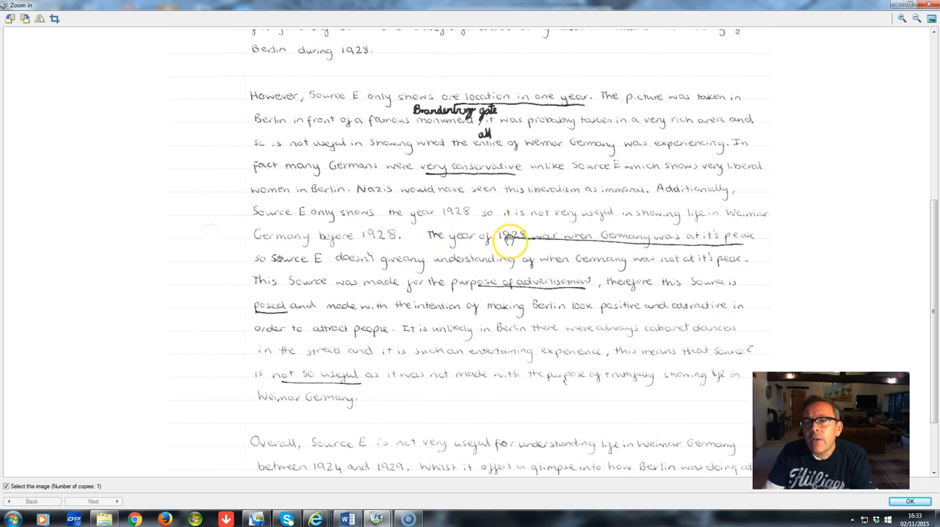
pyautogui.moveTo(502, 244)
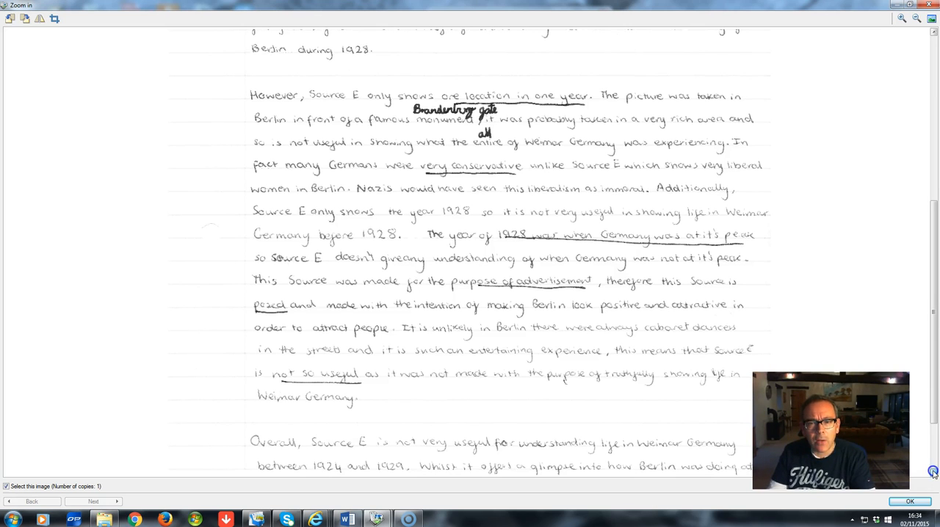
# Scroll down to the 'Overall' paragraph judging Source E not very useful beyond 1928 Berlin
pyautogui.scroll(-3)
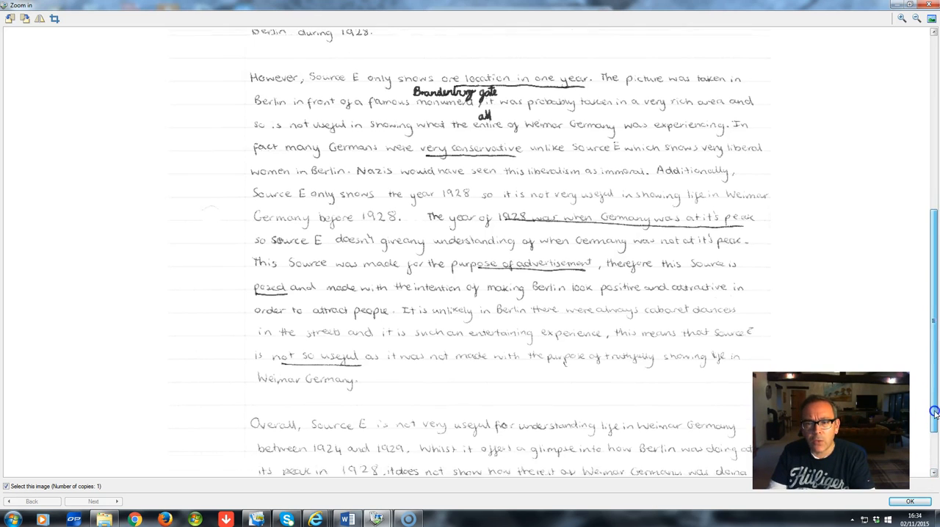
pyautogui.scroll(-3)
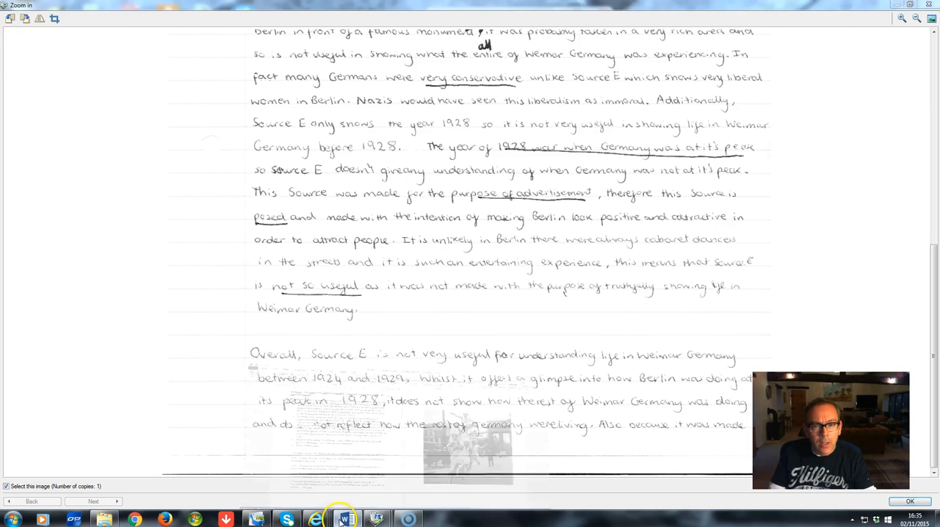
# Switch back to the Word Question 4 page with the Source E photograph and Levels 1–4 mark scheme
pyautogui.click(344, 520)
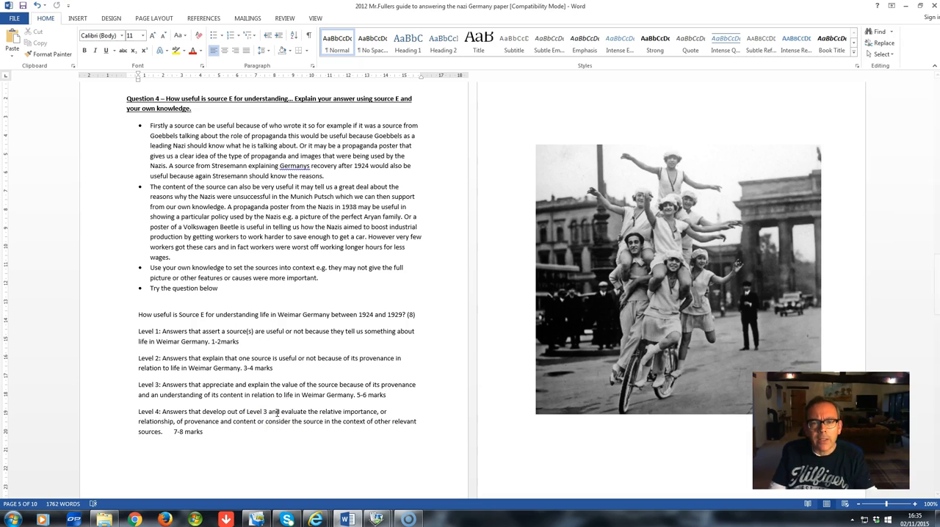
pyautogui.click(388, 394)
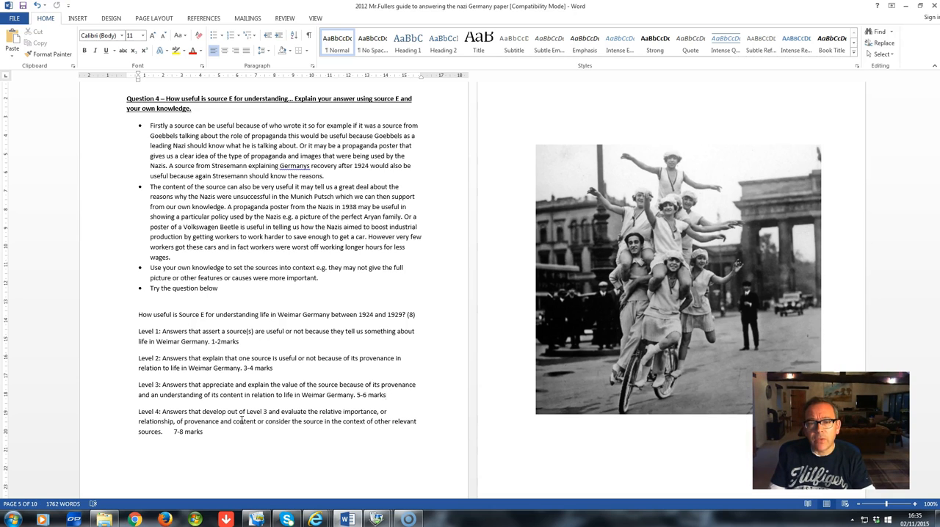
pyautogui.click(385, 395)
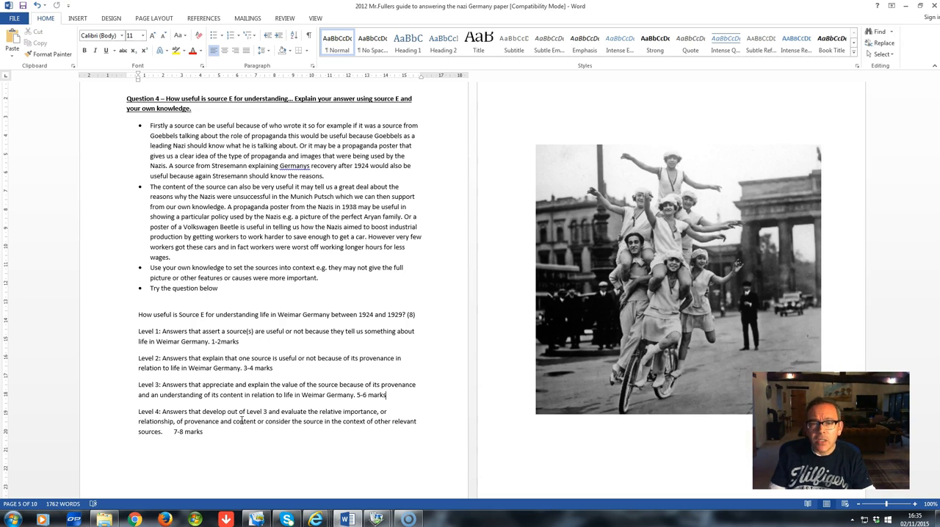